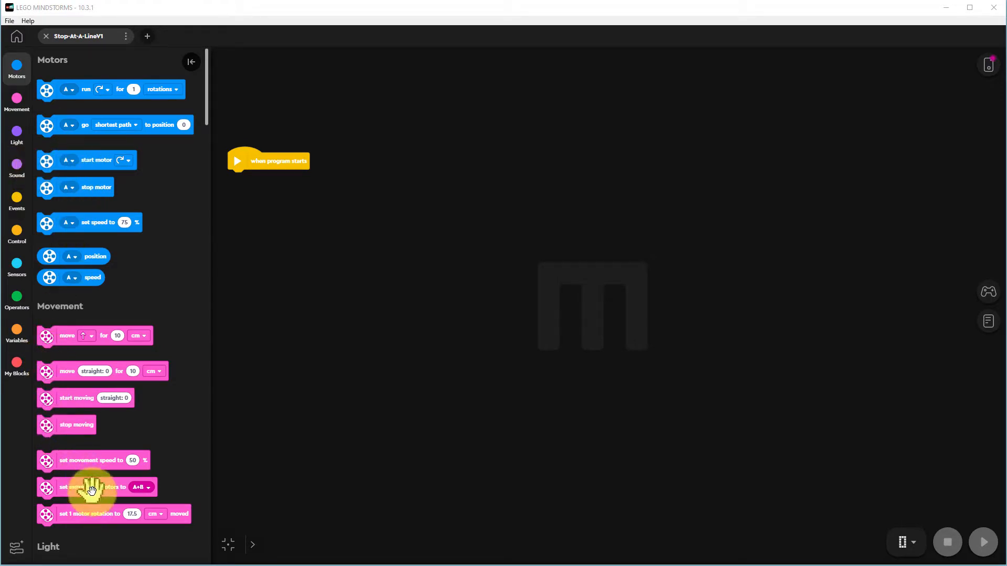
# - Attach 'set movement motors to' under 'when program starts' with ports E+F
pyautogui.moveTo(93, 487); pyautogui.dragTo(279, 179)
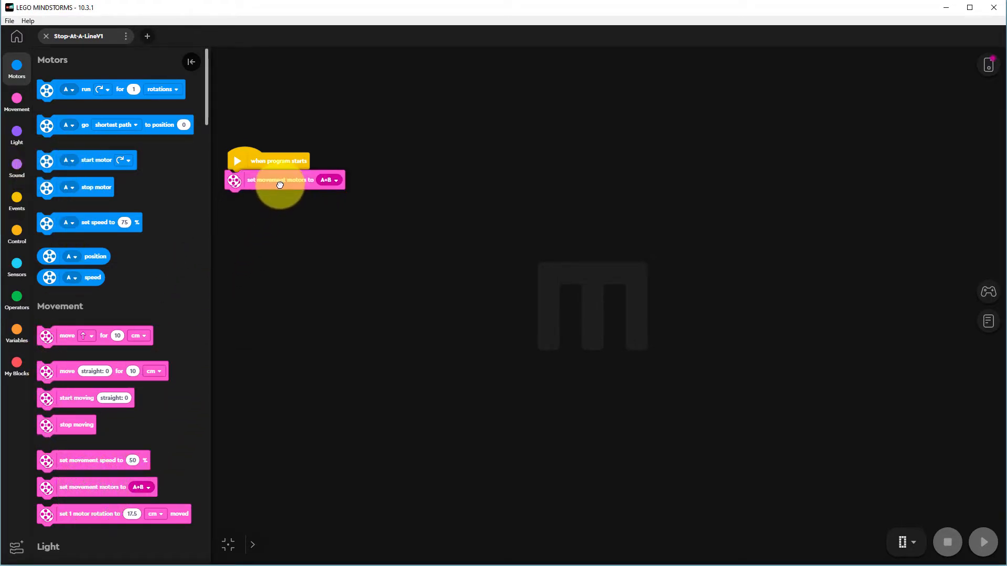
pyautogui.click(328, 179)
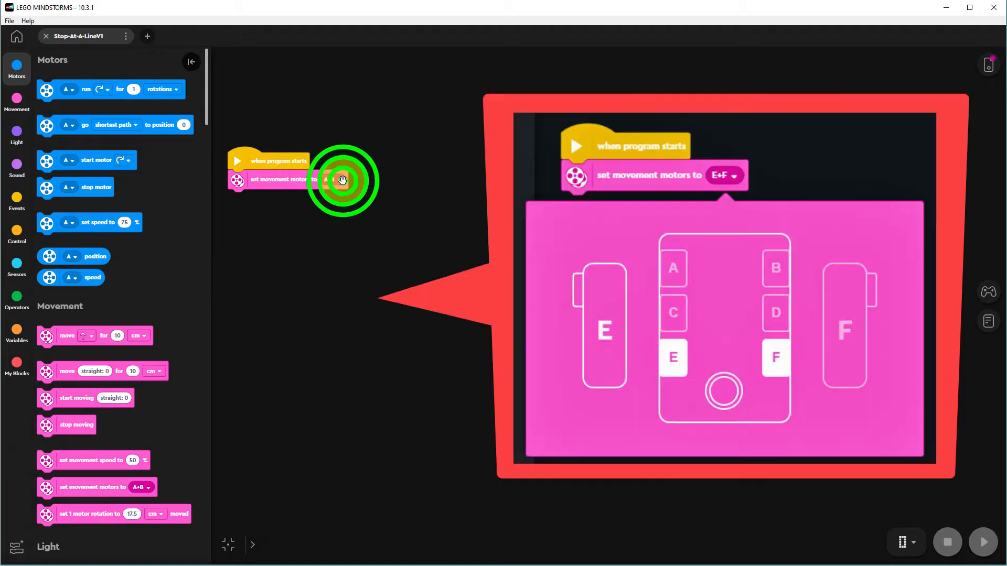
pyautogui.click(326, 179)
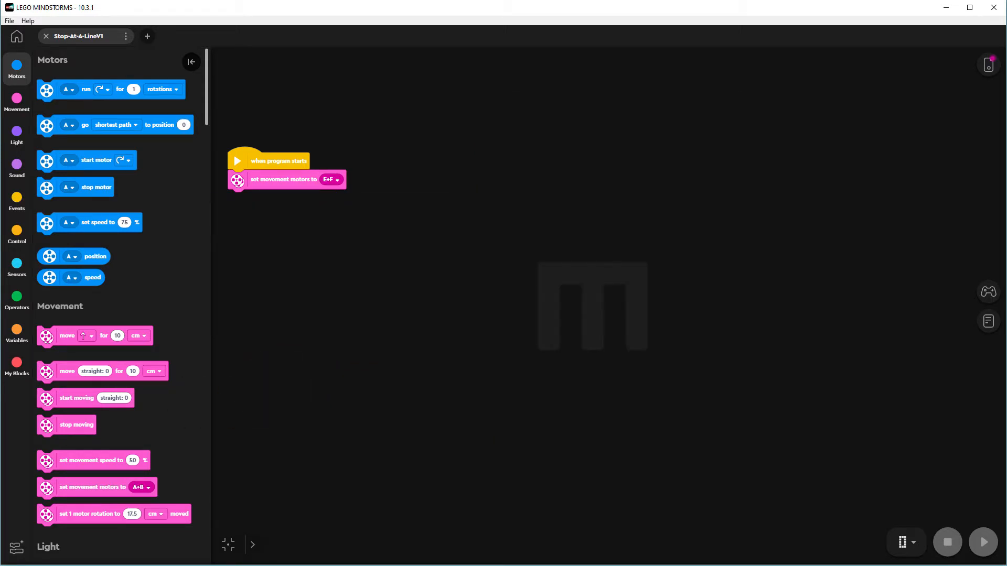
# - Add a movement speed block set to 40% beneath the motors block
pyautogui.click(93, 460)
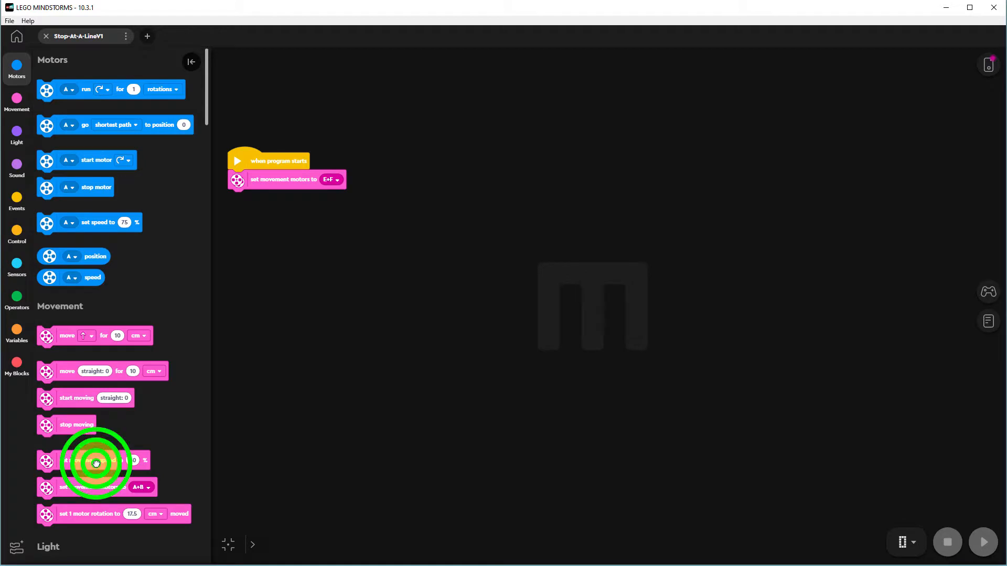
pyautogui.moveTo(96, 461); pyautogui.dragTo(285, 199)
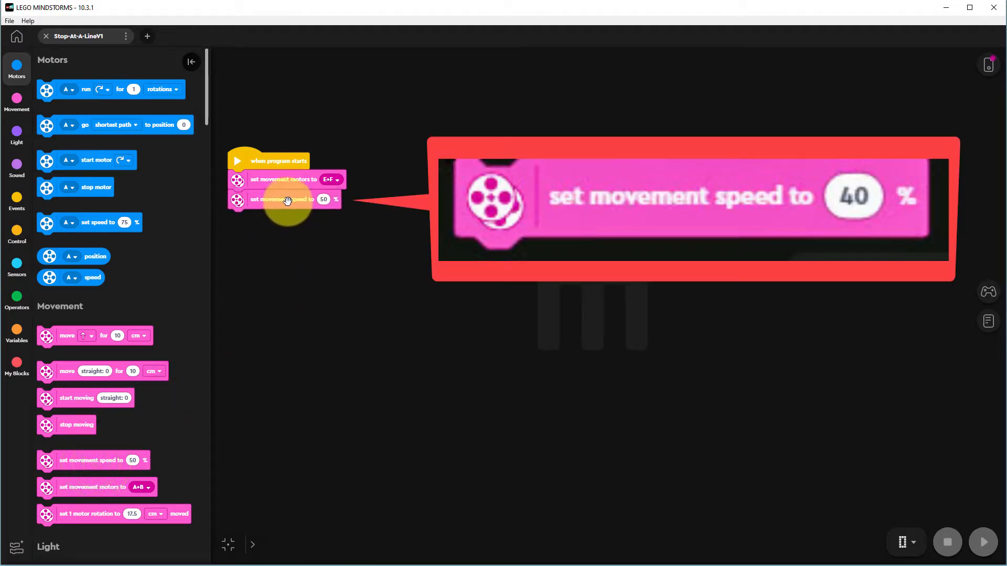
pyautogui.click(324, 199)
pyautogui.write('40')
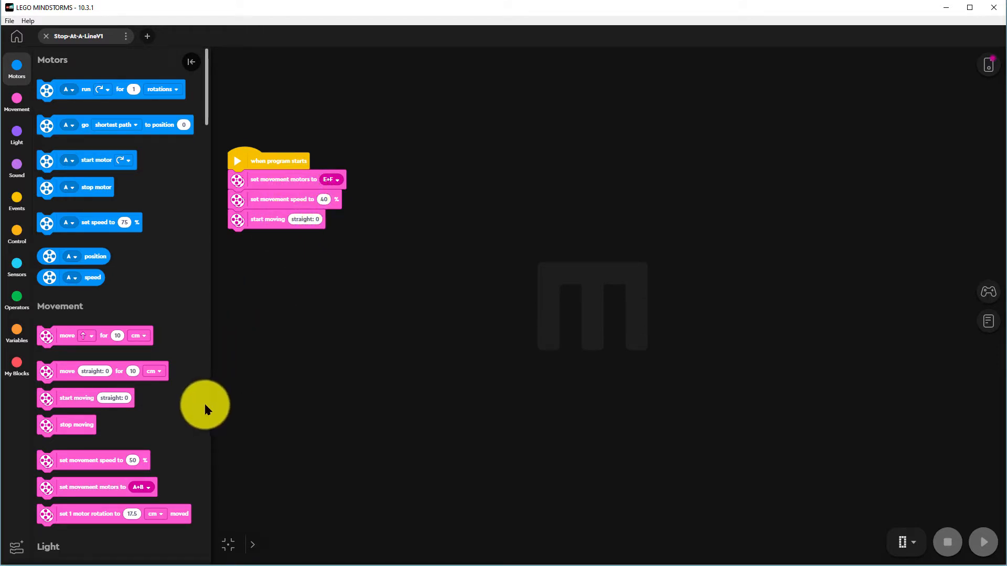
pyautogui.moveTo(206, 118)
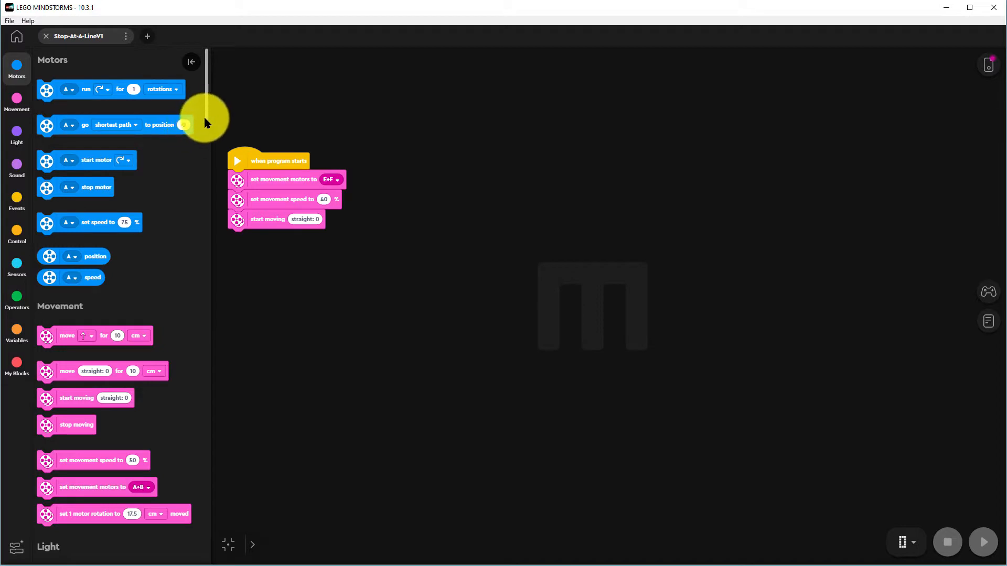
# - Attach a 'wait until' block from Control after 'start moving straight'
pyautogui.click(17, 135)
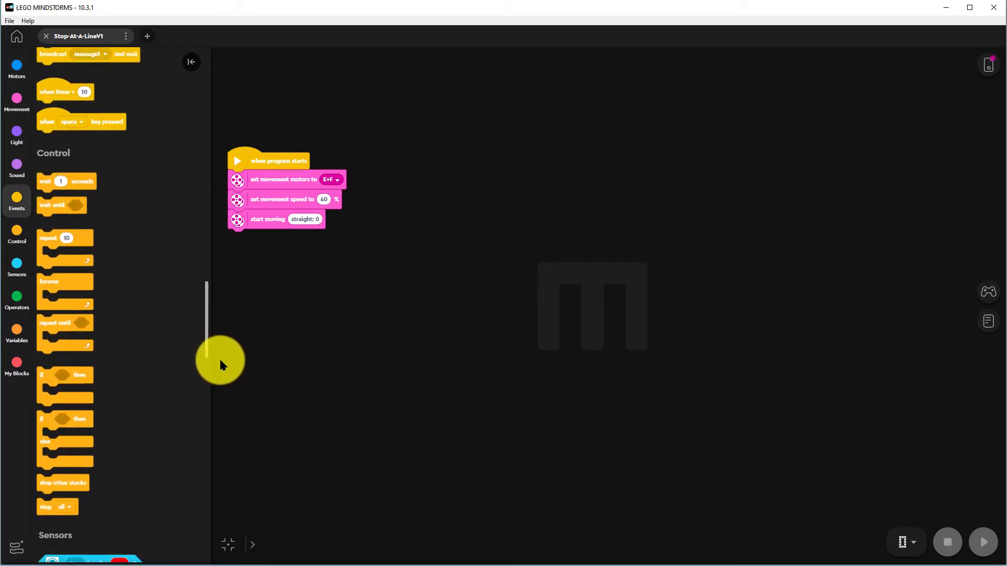
pyautogui.scroll(-3)
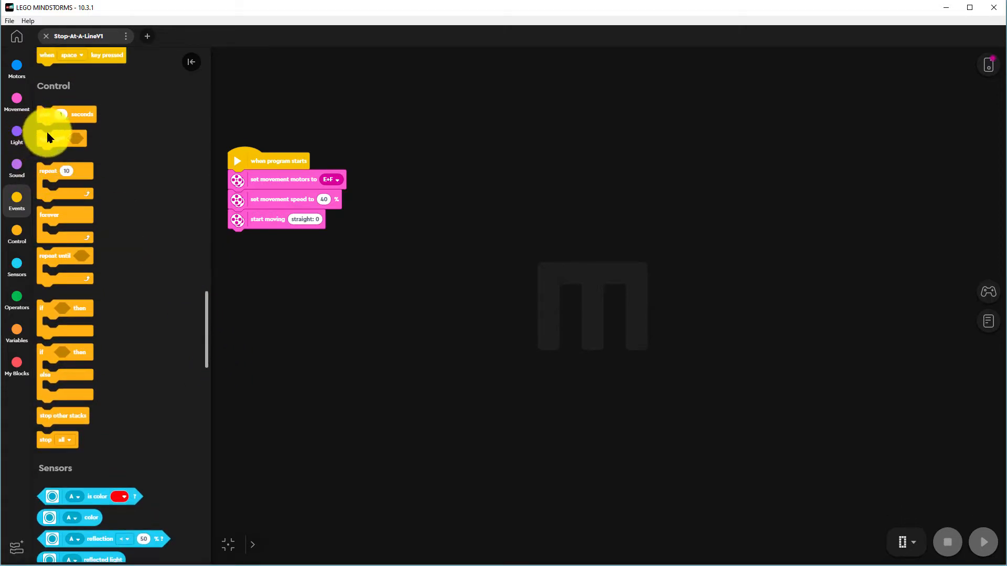
pyautogui.moveTo(58, 138); pyautogui.dragTo(259, 260)
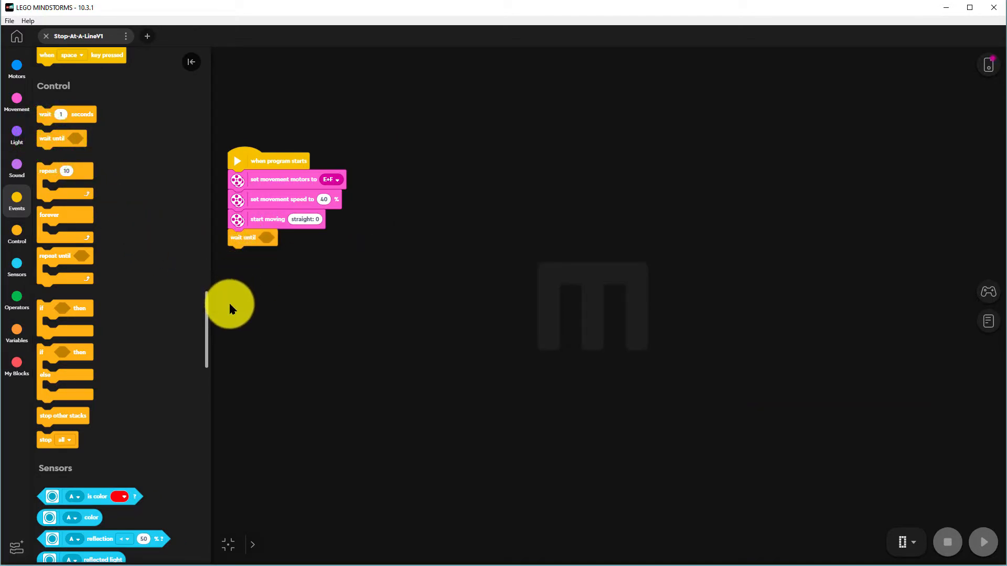
pyautogui.moveTo(230, 309)
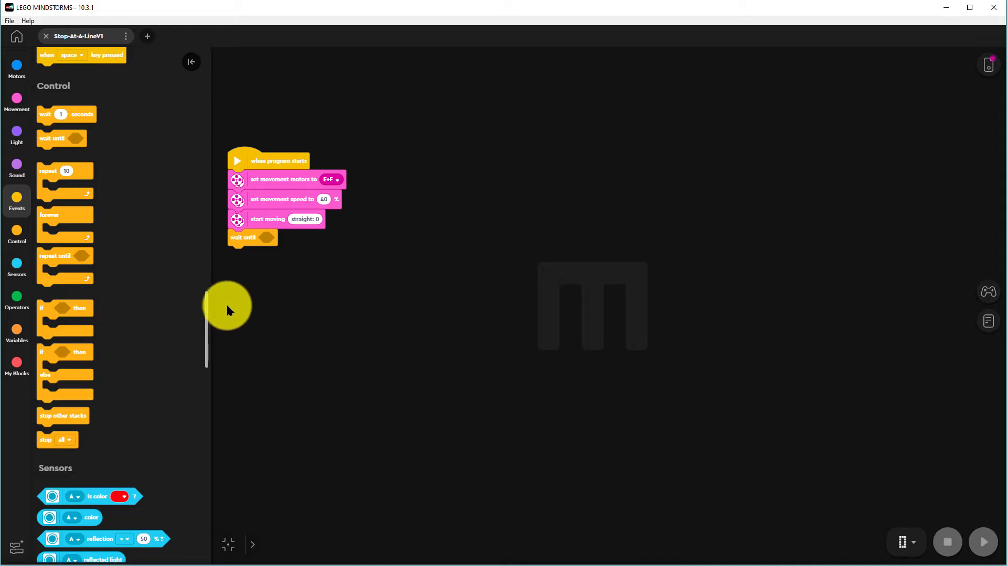
pyautogui.moveTo(219, 278)
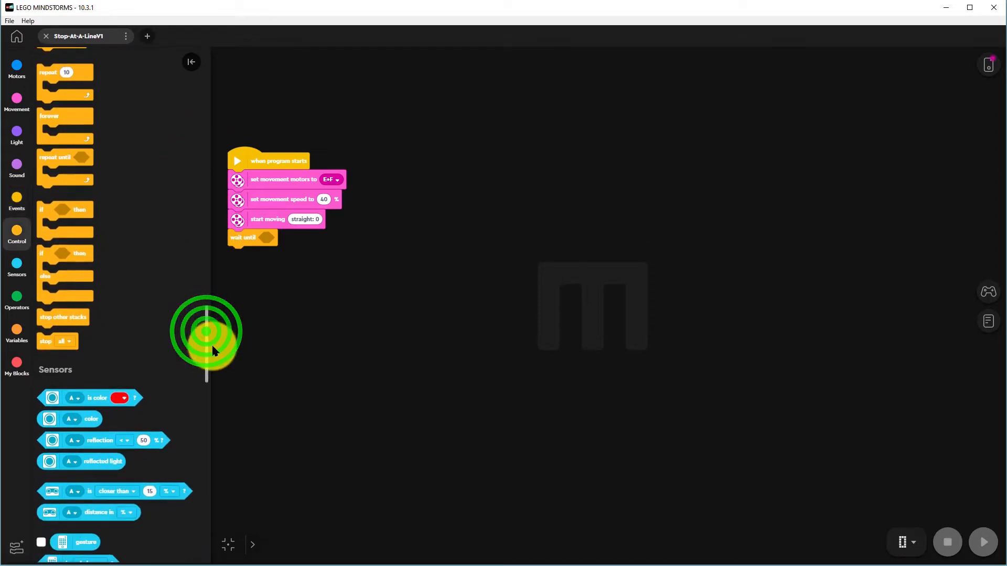
# - Fill the wait-until slot with an 'is color' condition on sensor port C
pyautogui.scroll(-3)
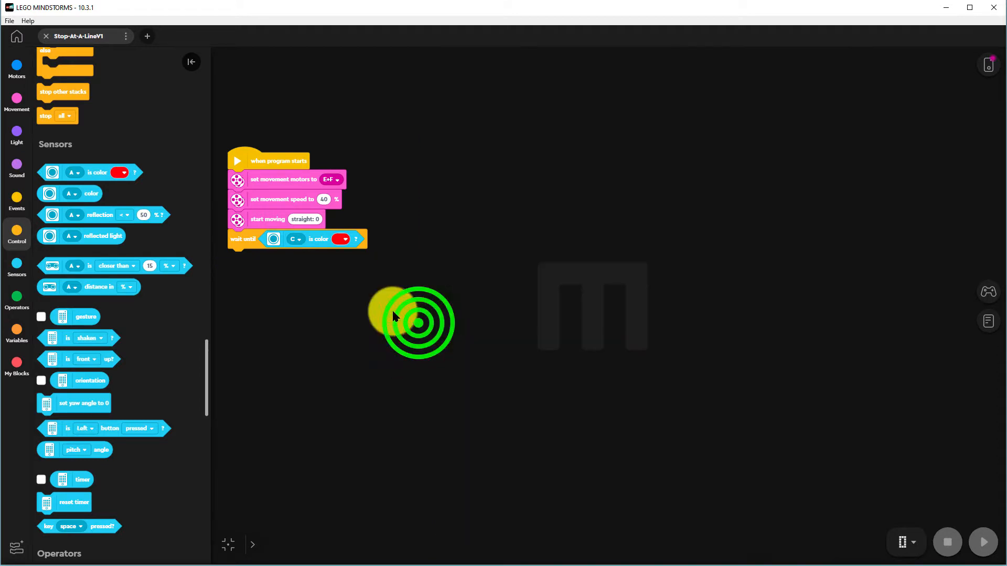
pyautogui.click(342, 239)
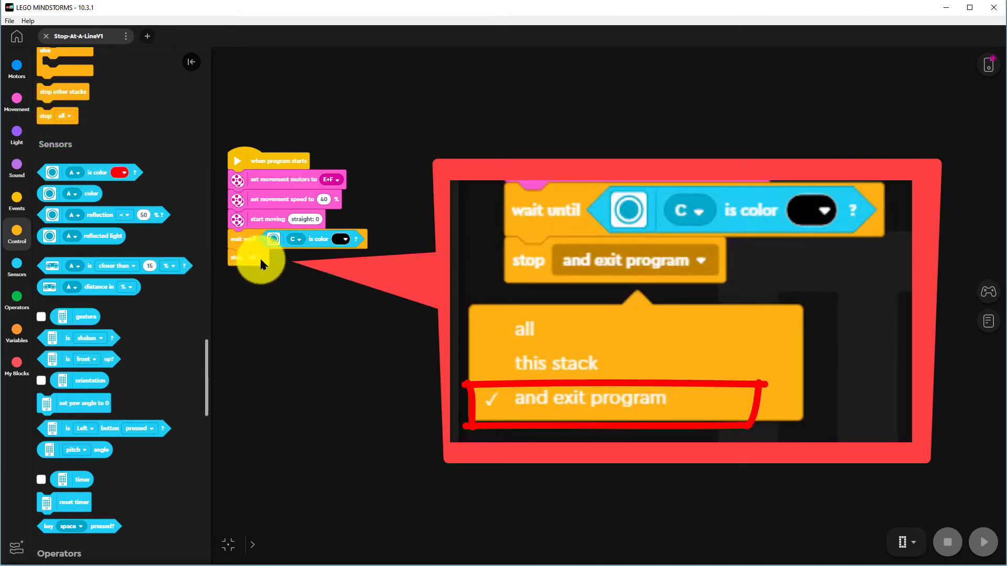
# - Set the final stop block to 'stop all and exit program'
pyautogui.click(256, 257)
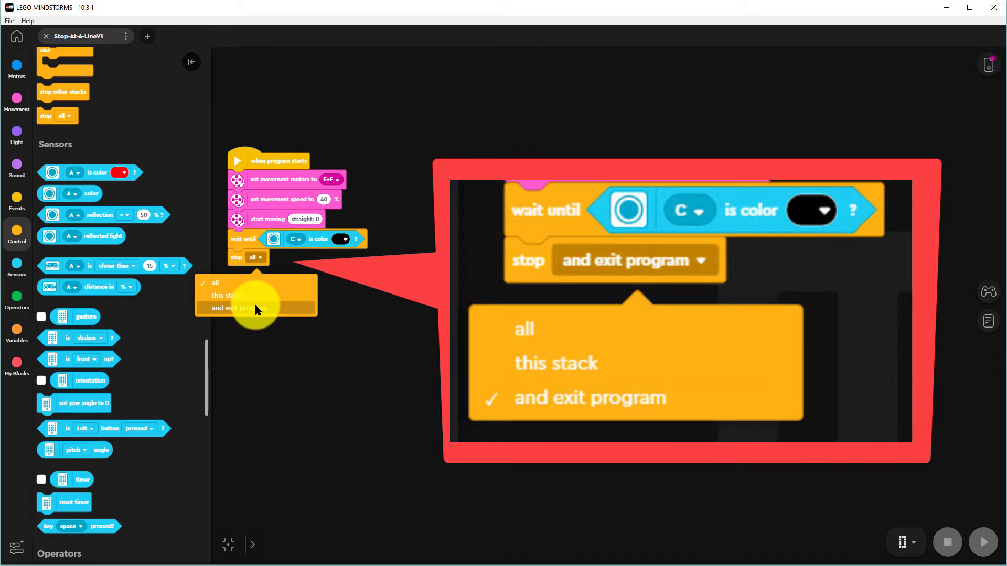
pyautogui.click(241, 307)
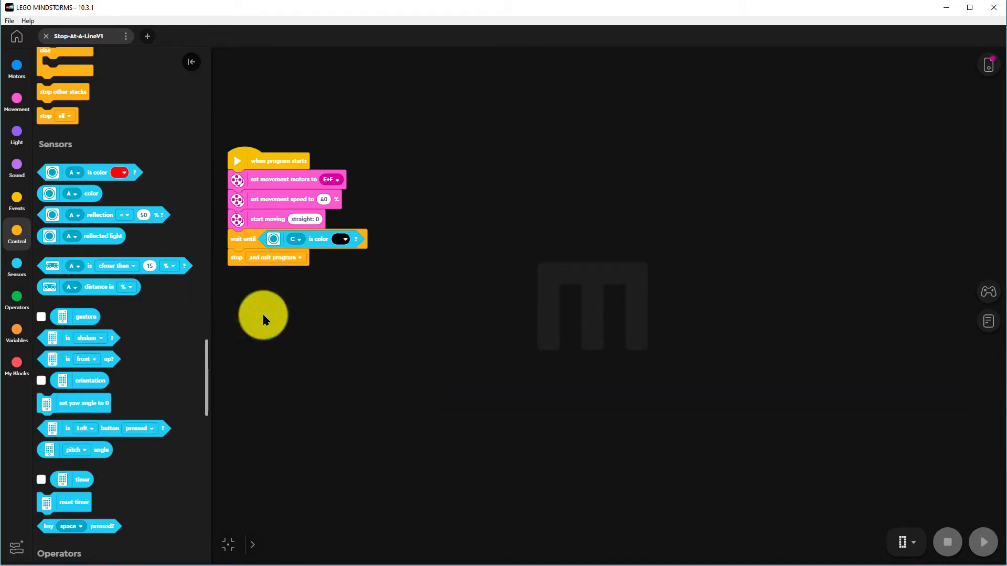
pyautogui.moveTo(263, 325)
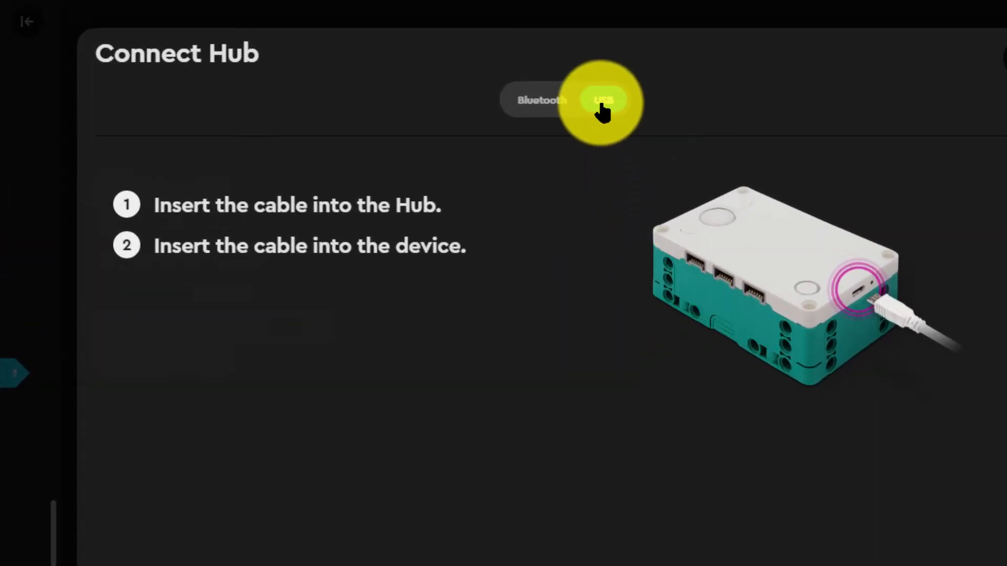
# - Connect the hub over USB, reporting sensor C and motors E and F
pyautogui.click(602, 101)
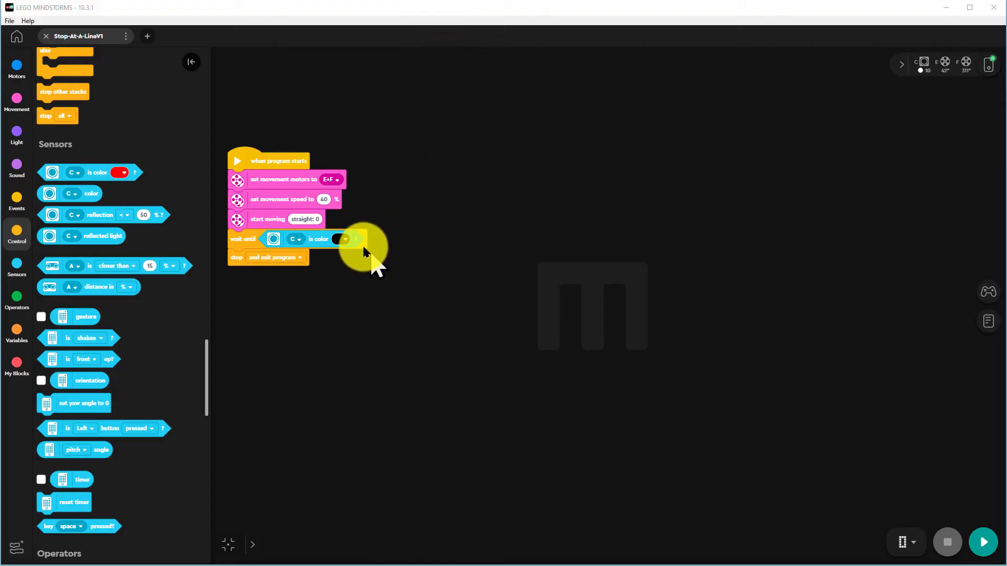
# - Change the 'is color' condition on sensor C from black to green
pyautogui.click(342, 239)
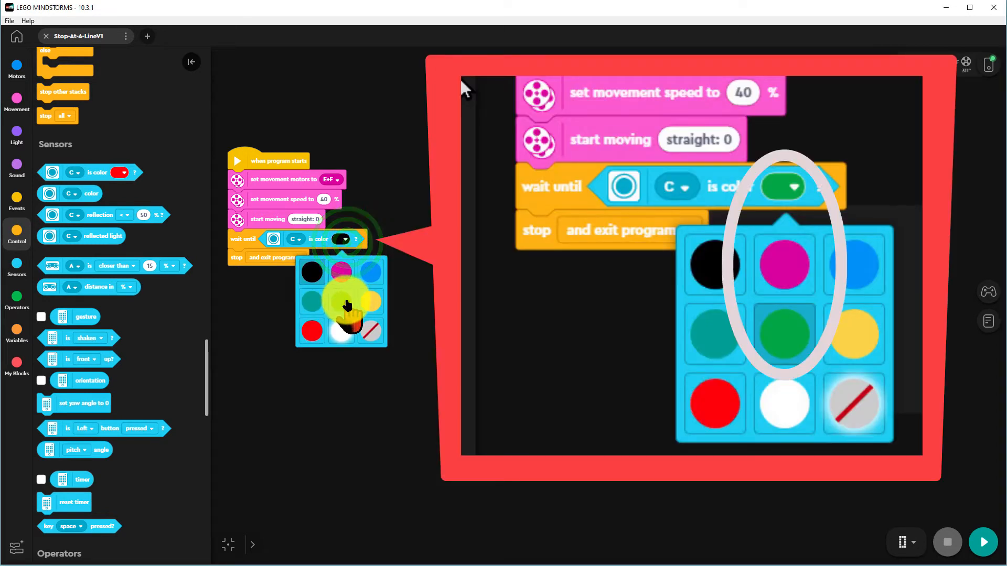
pyautogui.click(345, 305)
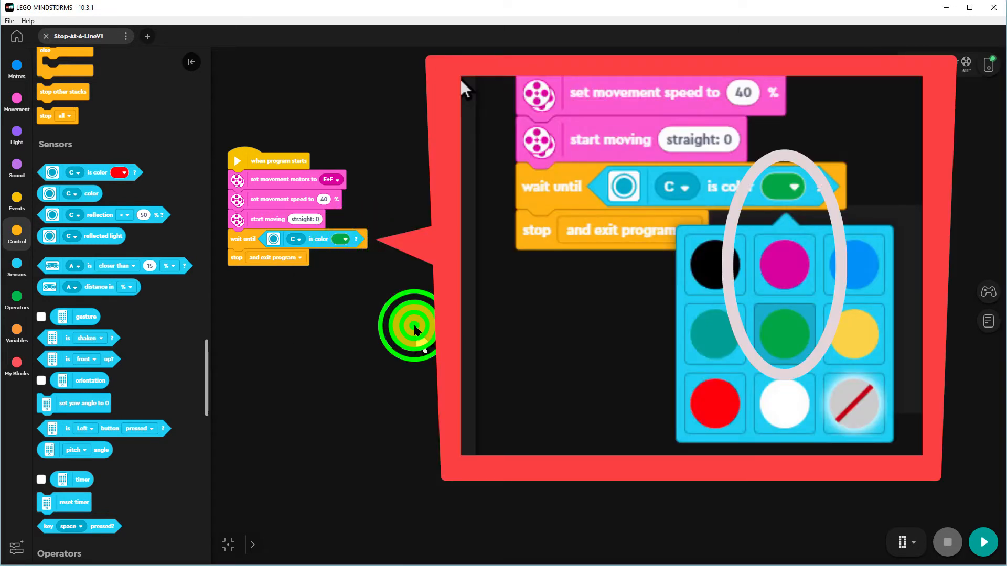